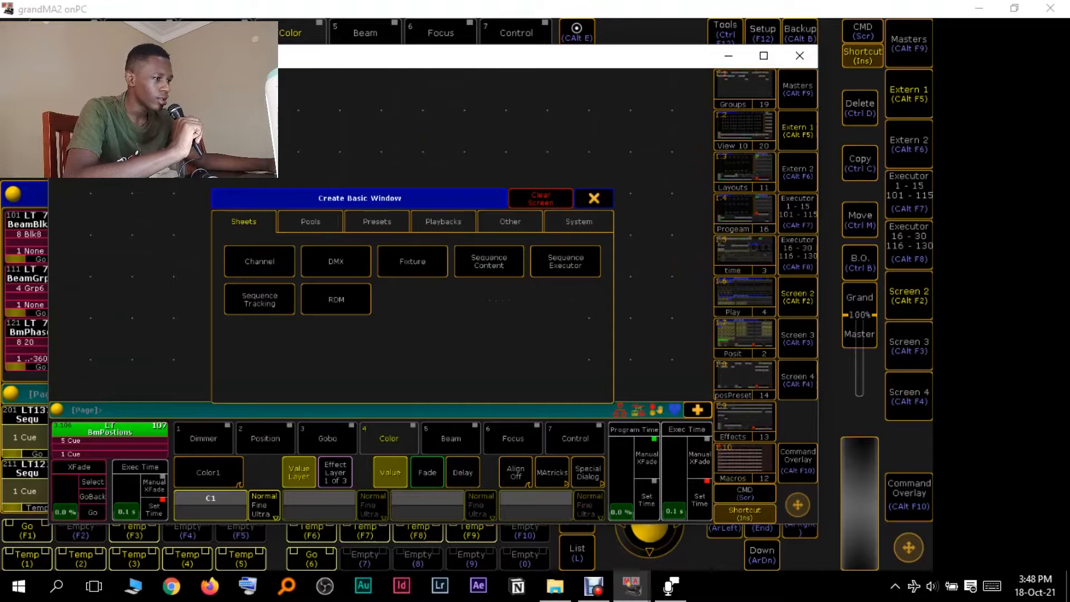
# Create a Timecode Pool window from the Pools tab of the Create Basic Window dialog
pyautogui.click(310, 221)
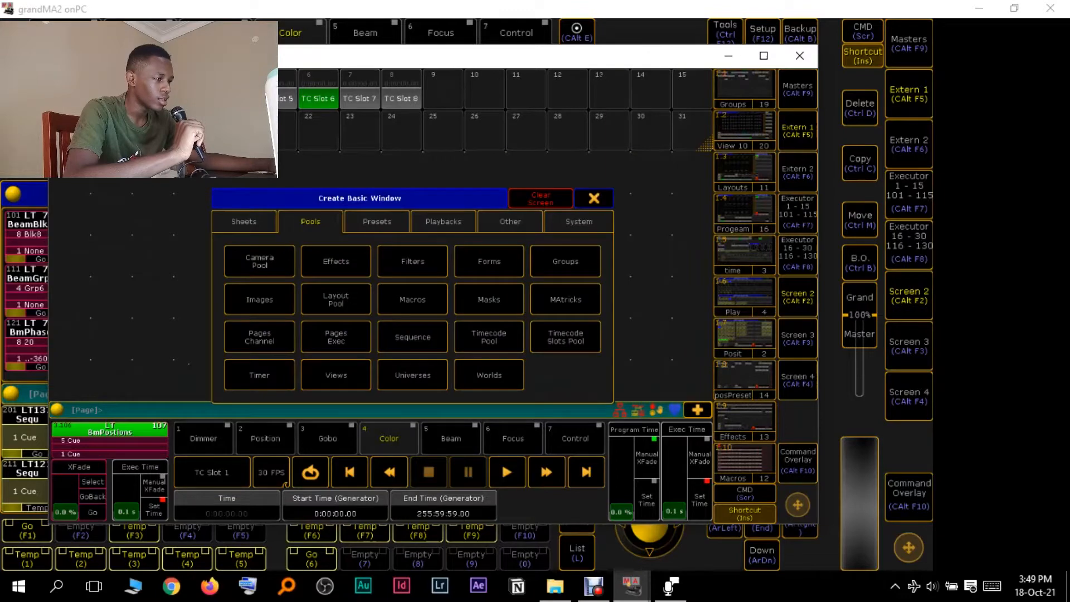
pyautogui.click(591, 198)
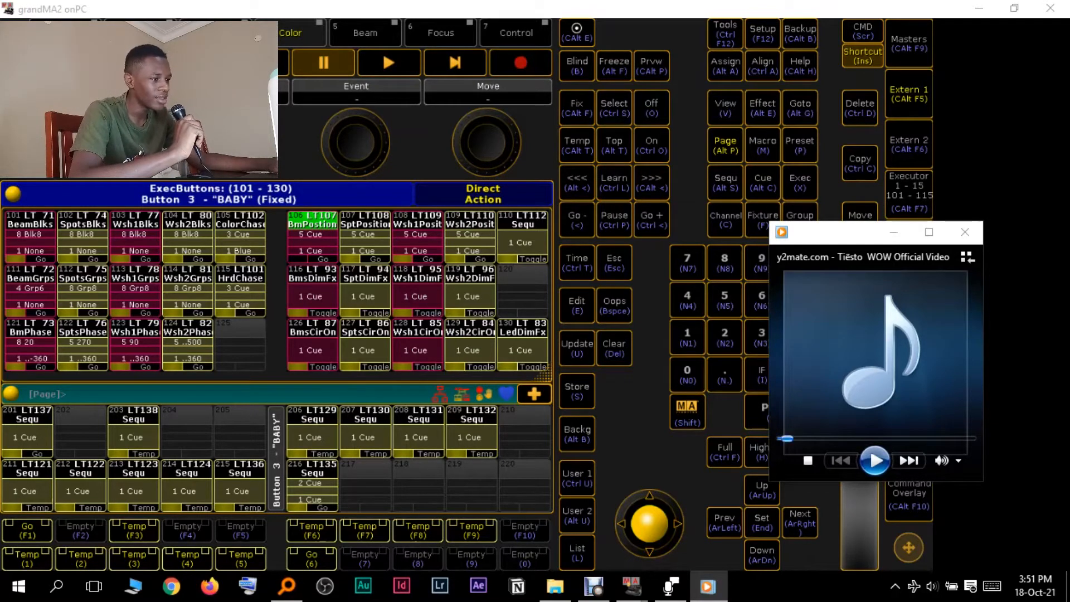
pyautogui.moveTo(876, 460)
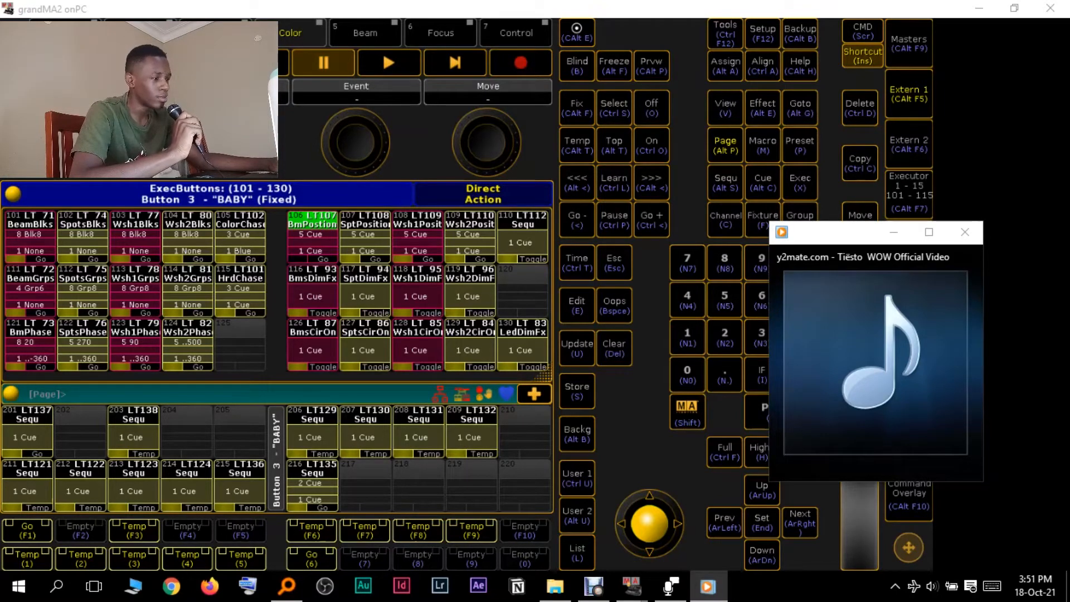
# Close the media player and label the third timecode in the pool 'youtube'
pyautogui.click(964, 232)
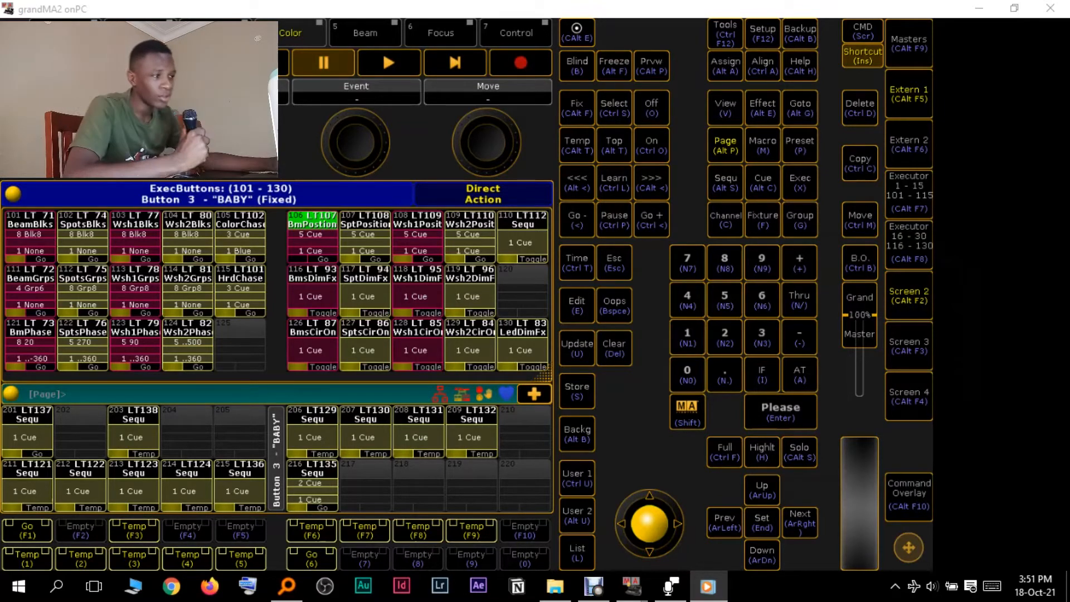
pyautogui.click(908, 299)
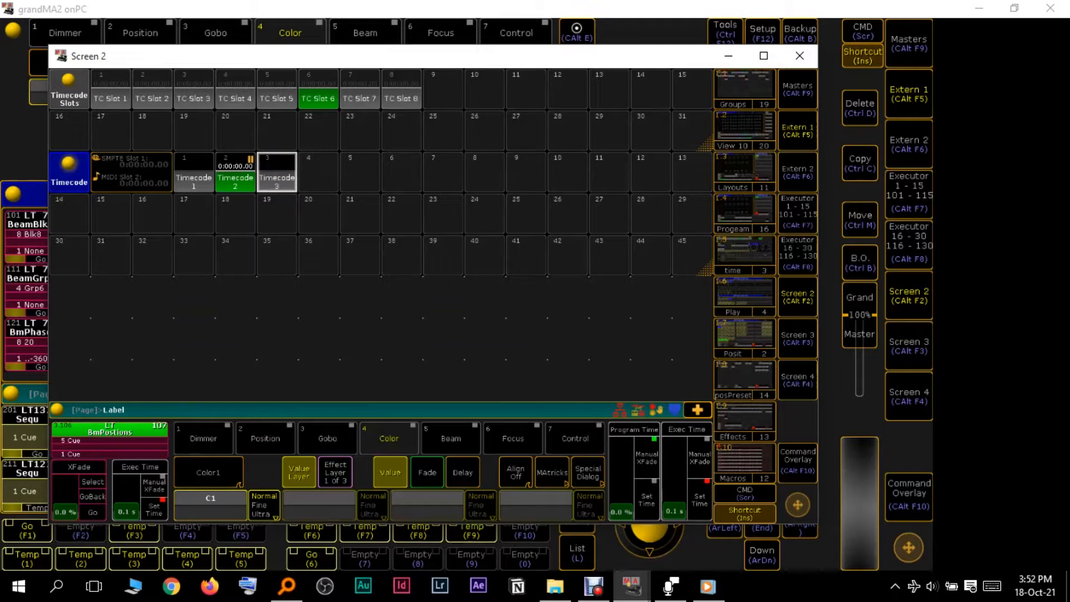
pyautogui.doubleClick(277, 172)
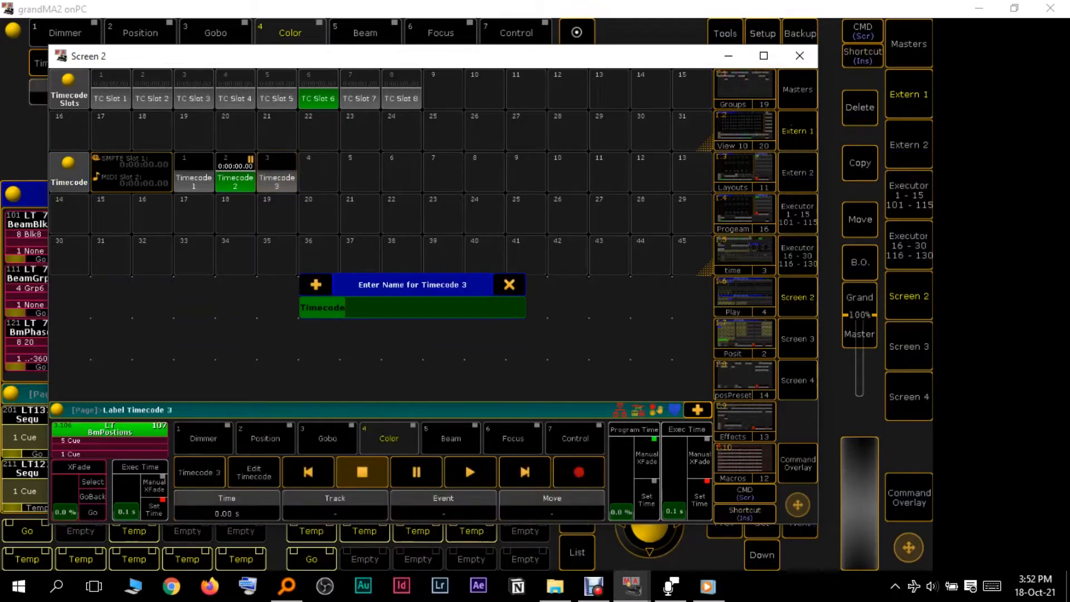
pyautogui.write('youtube')
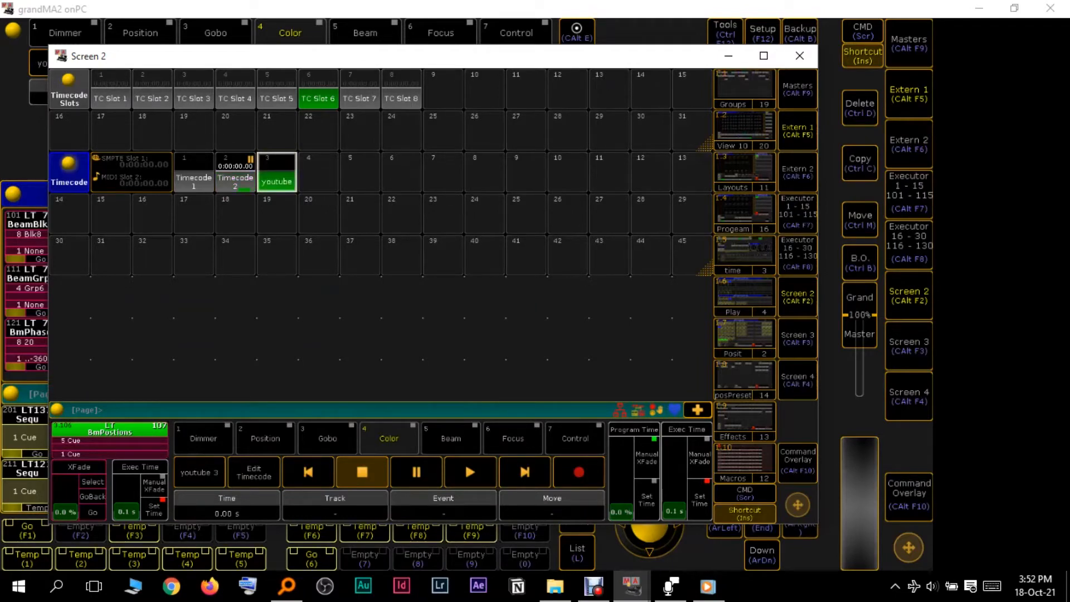
# Return to the executor screen and start a sequence executor playing for the timecode to capture
pyautogui.click(799, 55)
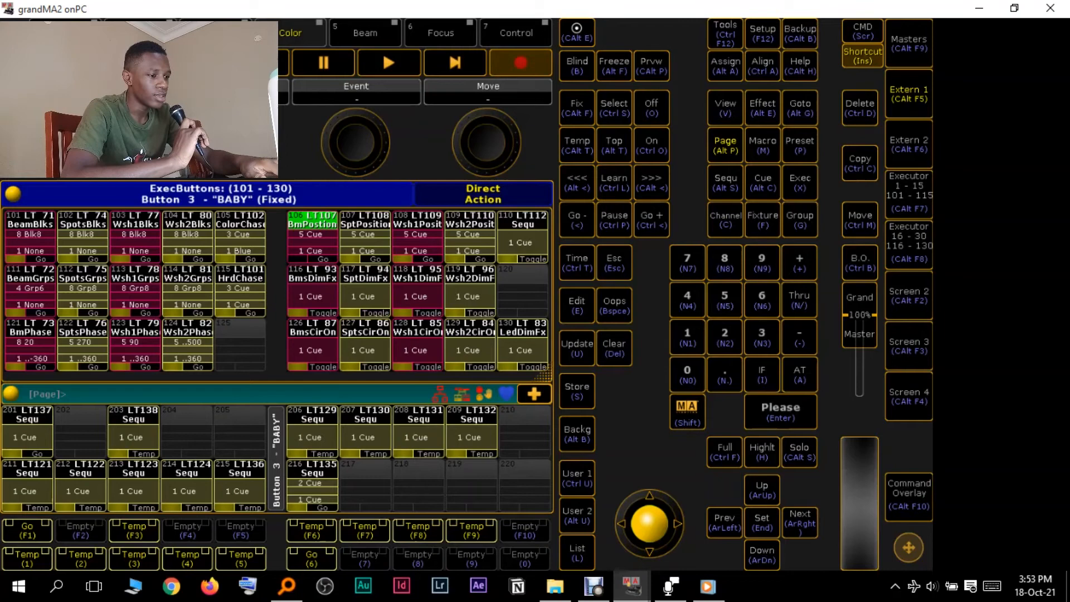
pyautogui.click(186, 490)
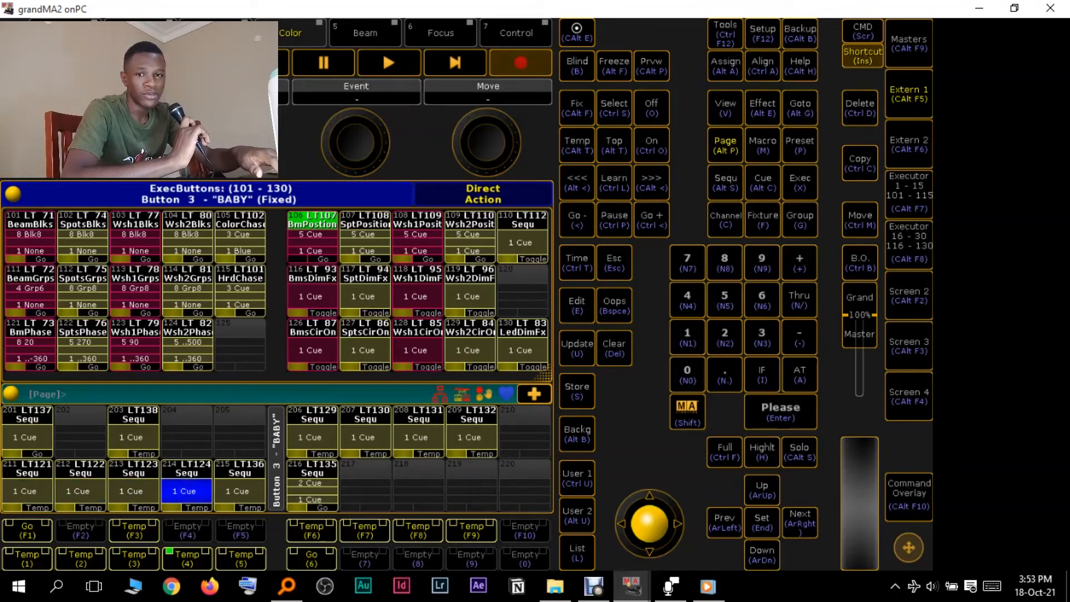